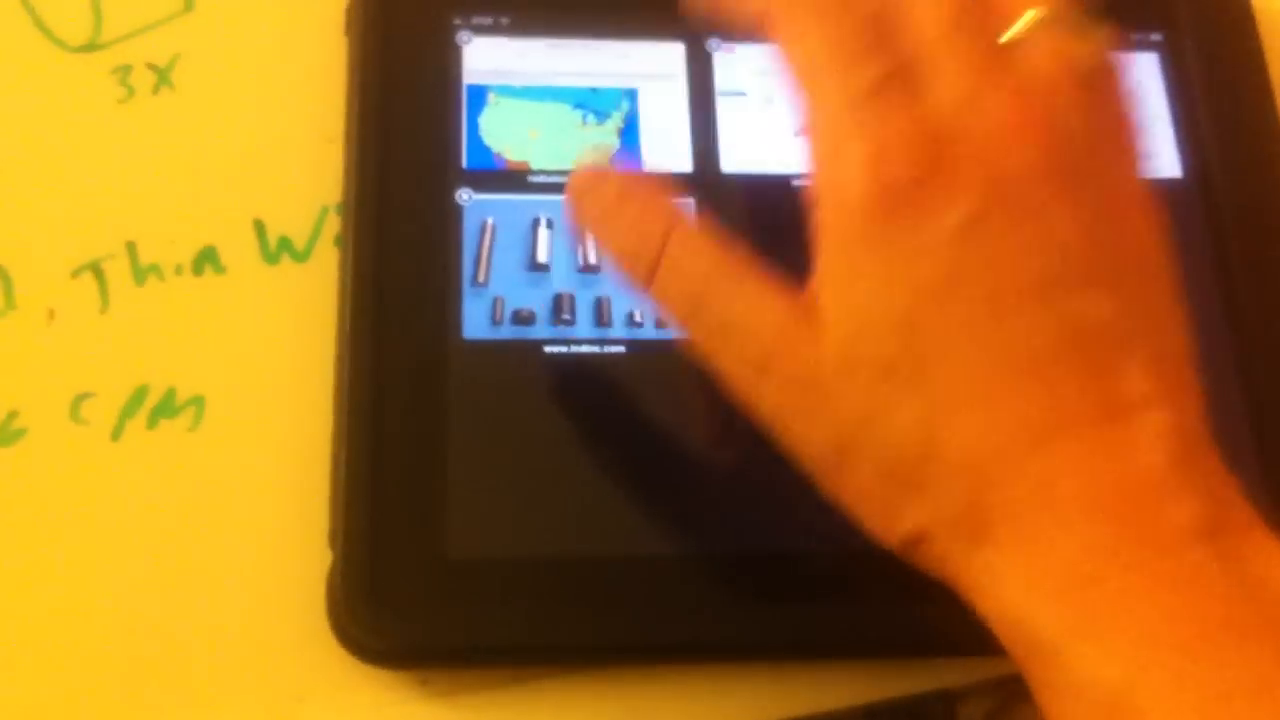
Leave Safari's tab view by selecting the radiation map tab showing Japan and Korea.
{"action": "left_click", "coordinate": [550, 120]}
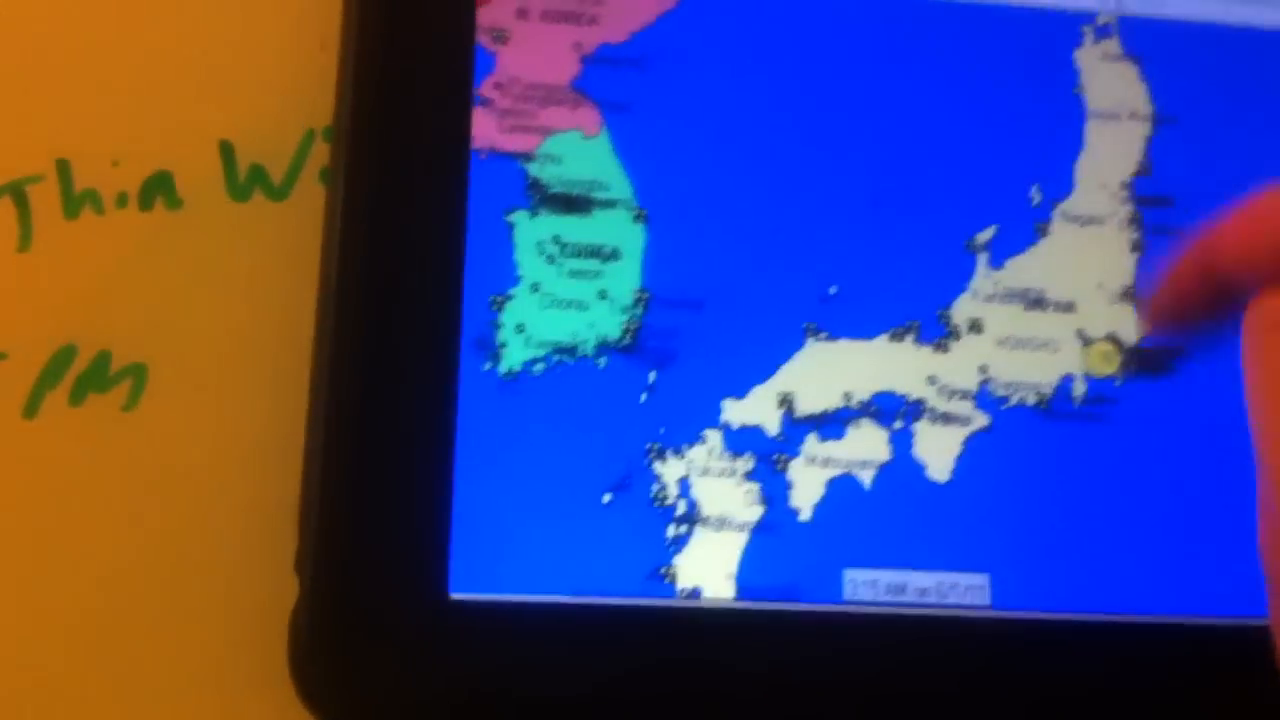
Scroll from the Tokyo-area readings down to the Fukushima inset map of Honshu.
{"action": "scroll", "scroll_direction": "down", "scroll_amount": 3}
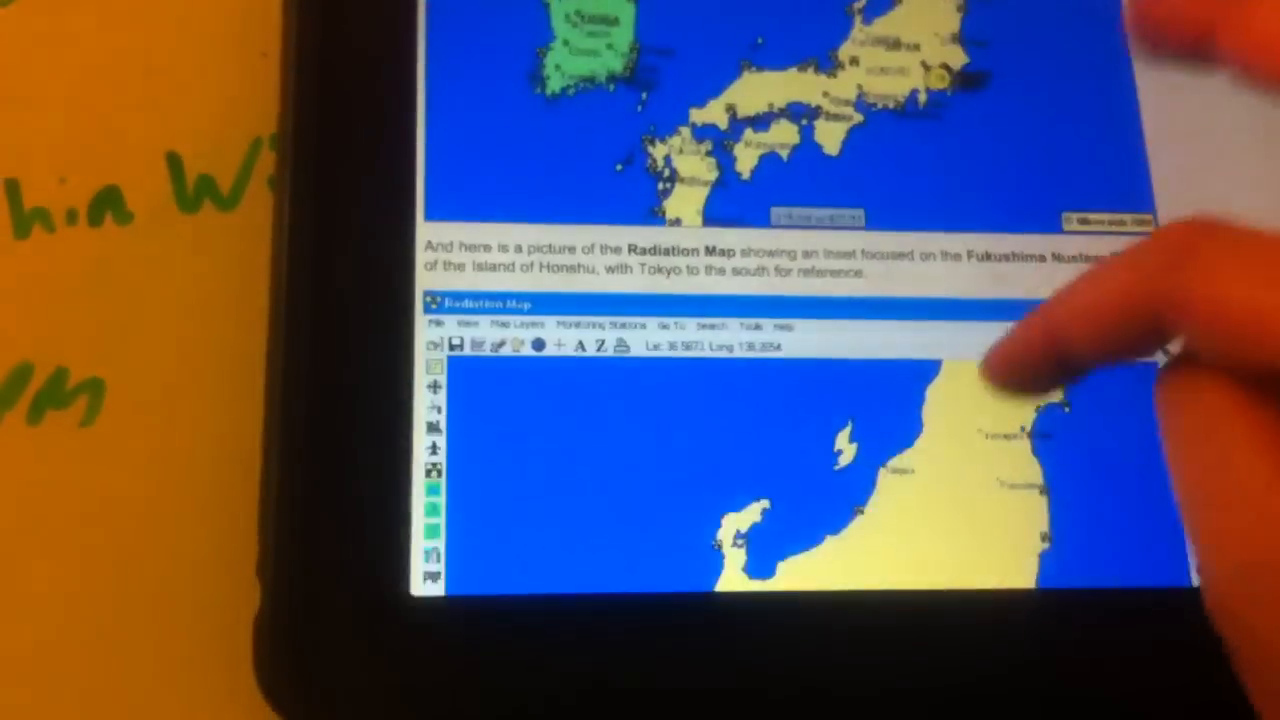